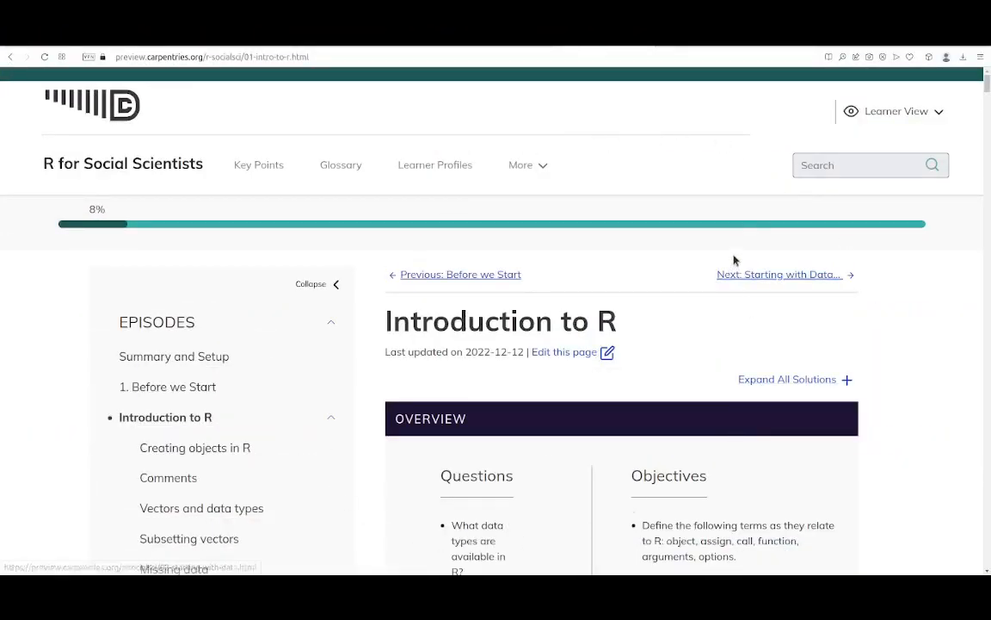
{"action": "mouse_move", "coordinate": [442, 229]}
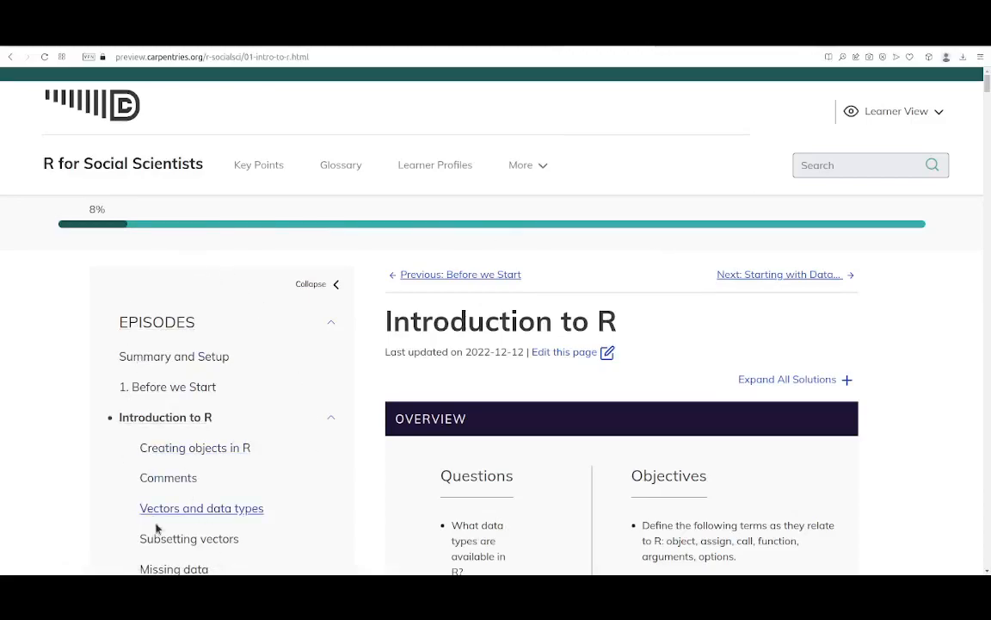
{"action": "mouse_move", "coordinate": [853, 165]}
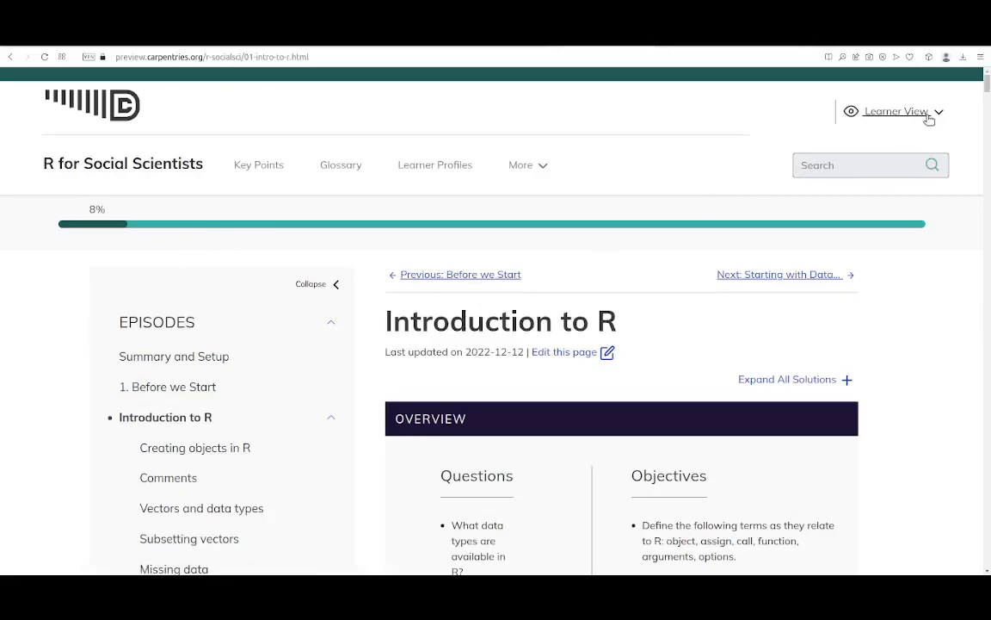
Choose Instructor View from the lesson view selector at the top right.
{"action": "left_click", "coordinate": [895, 111]}
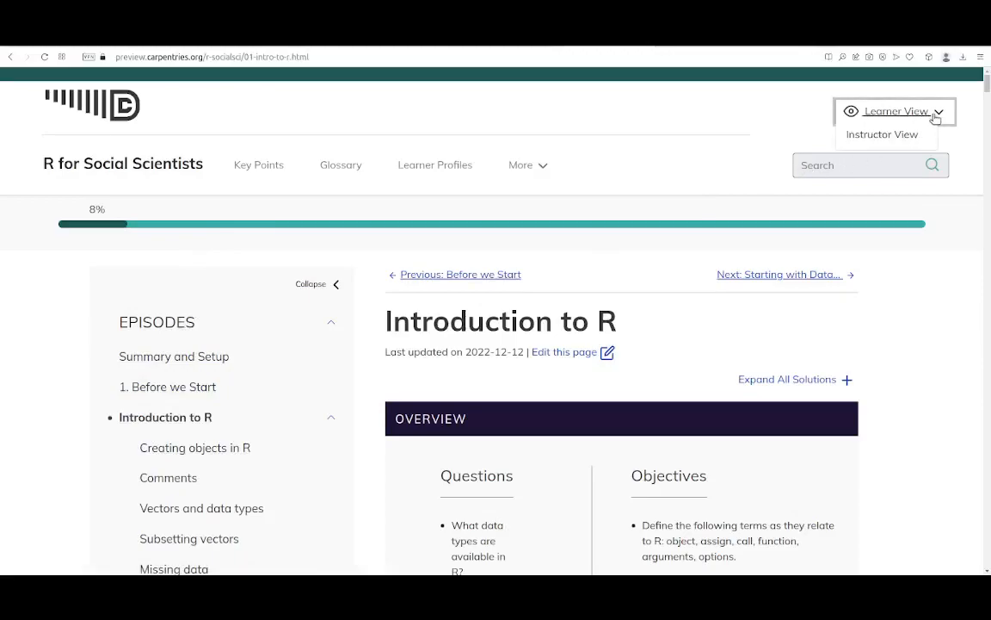
{"action": "left_click", "coordinate": [882, 134]}
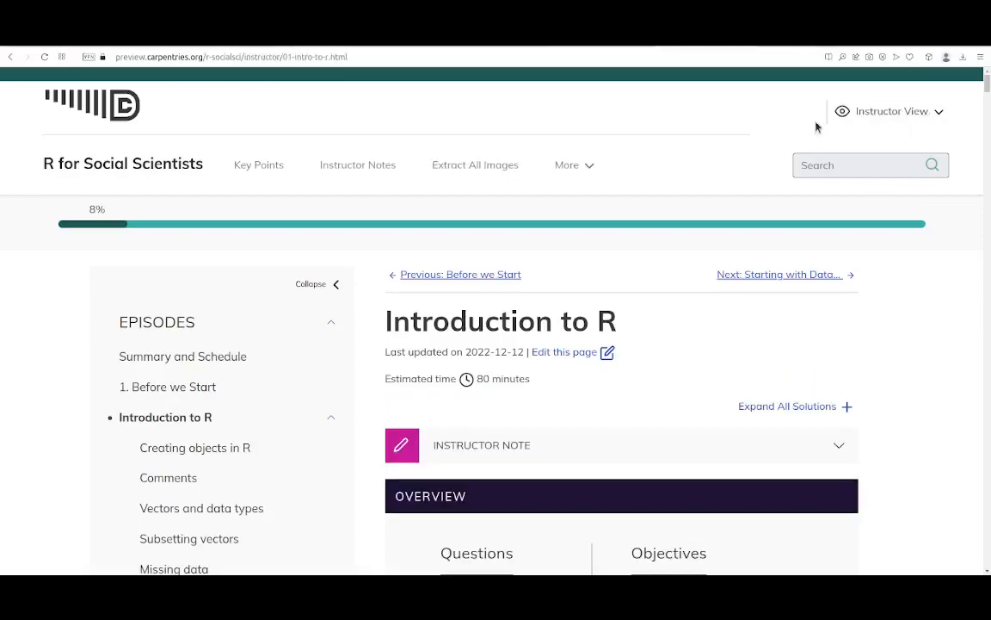
{"action": "mouse_move", "coordinate": [276, 410]}
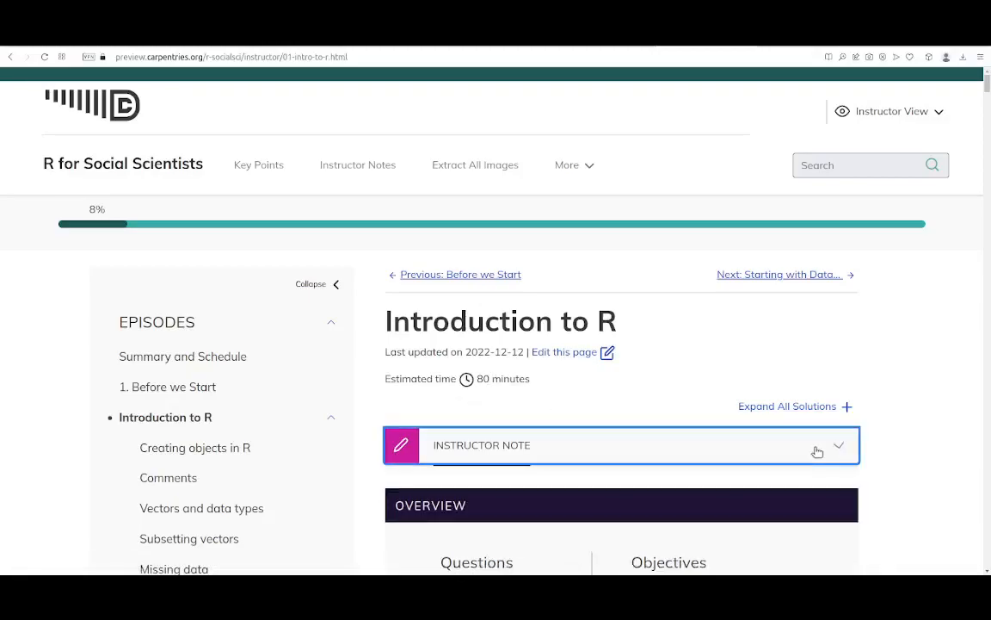
Expand the INSTRUCTOR NOTE bar and read its teaching guidance.
{"action": "left_click", "coordinate": [837, 444]}
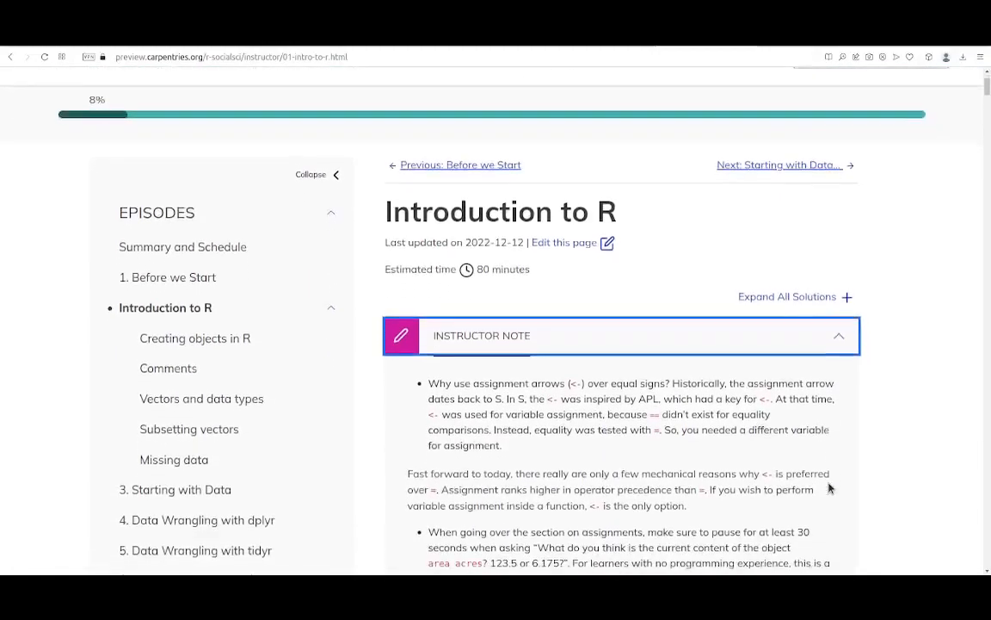
{"action": "scroll", "scroll_direction": "down", "scroll_amount": 3}
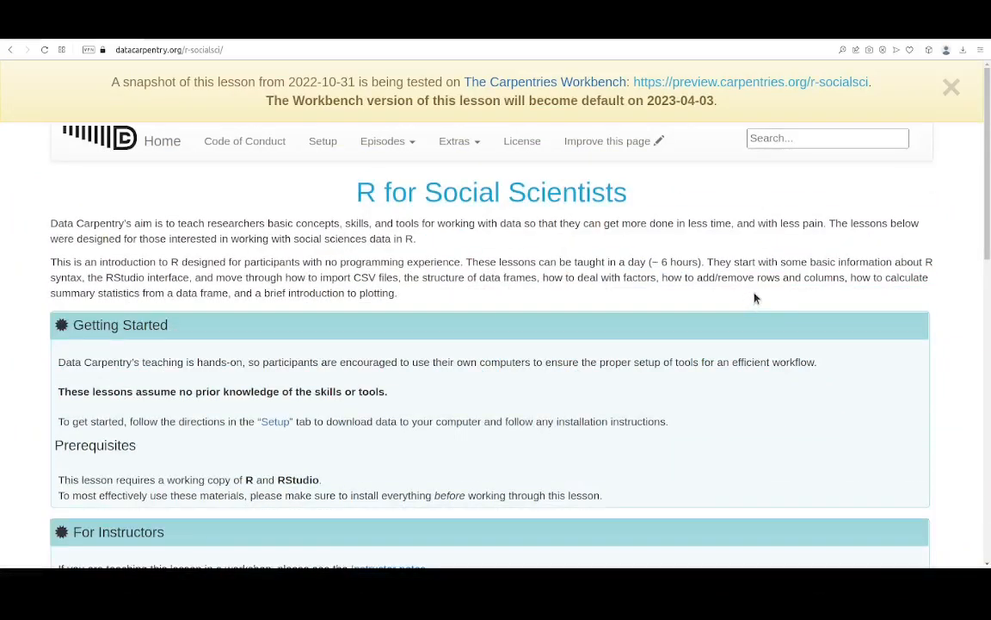
{"action": "mouse_move", "coordinate": [742, 255]}
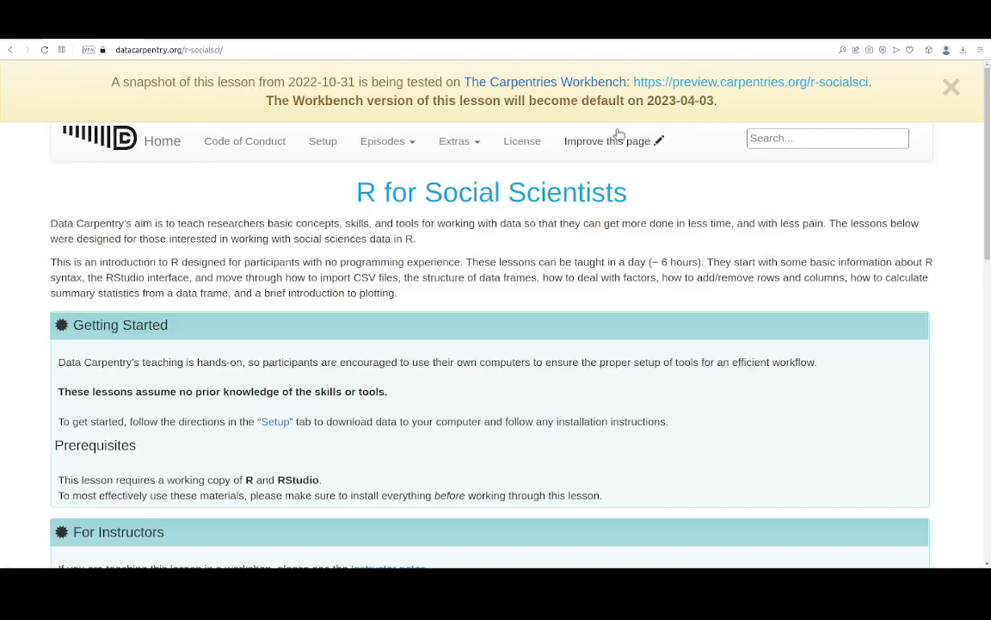
{"action": "mouse_move", "coordinate": [697, 90]}
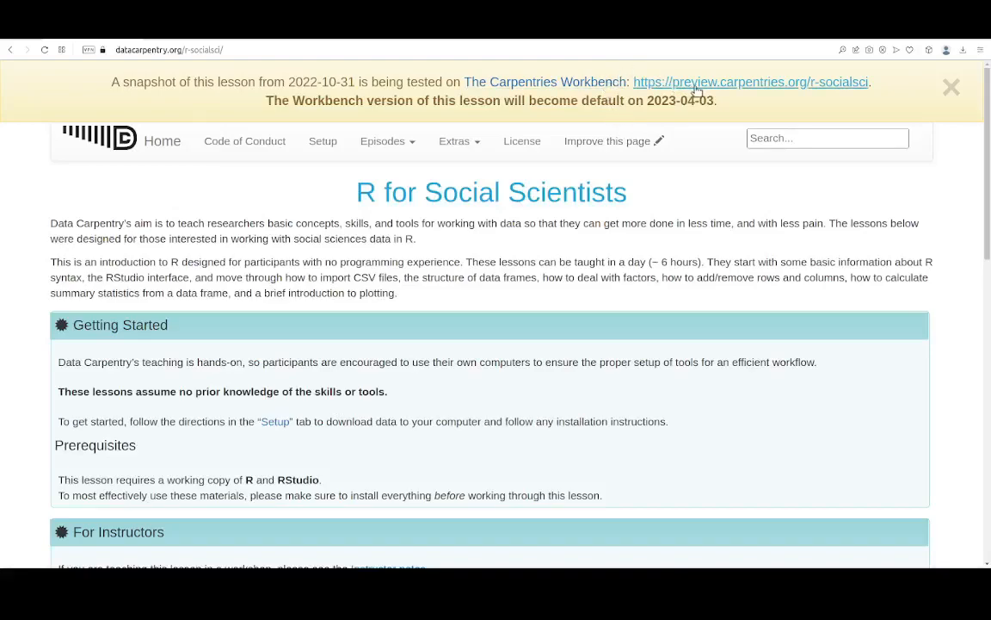
Follow the preview.carpentries.org banner link and go to episode 2, Introduction to R.
{"action": "left_click", "coordinate": [751, 82]}
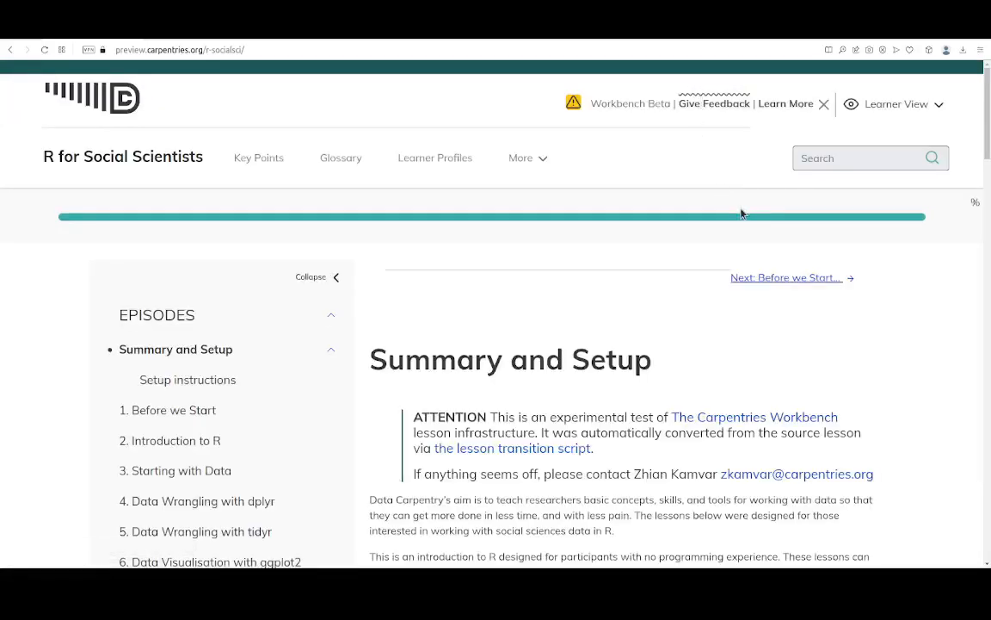
{"action": "mouse_move", "coordinate": [497, 365]}
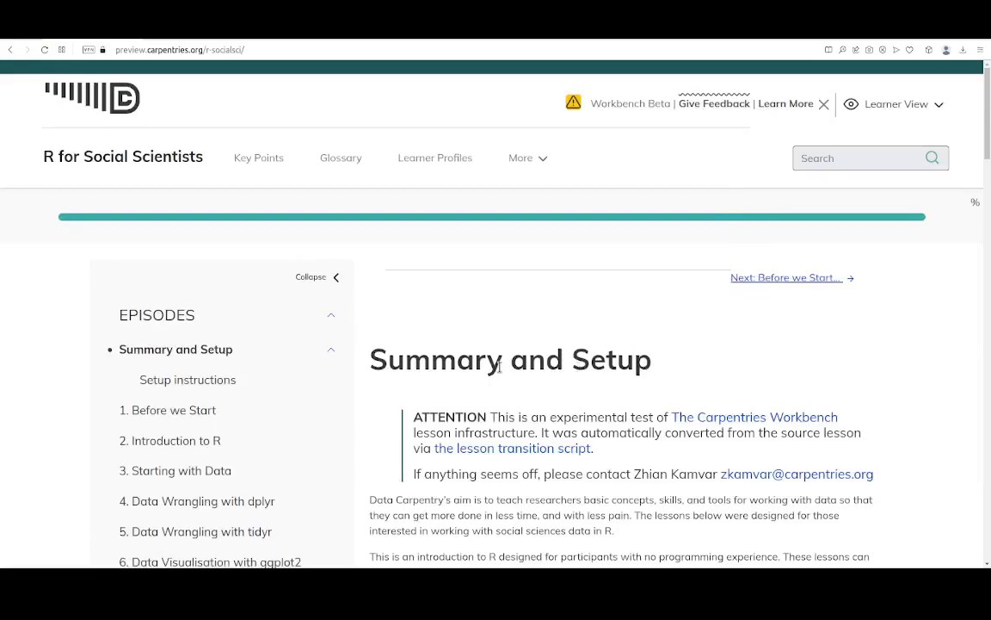
{"action": "scroll", "scroll_direction": "down", "scroll_amount": 3}
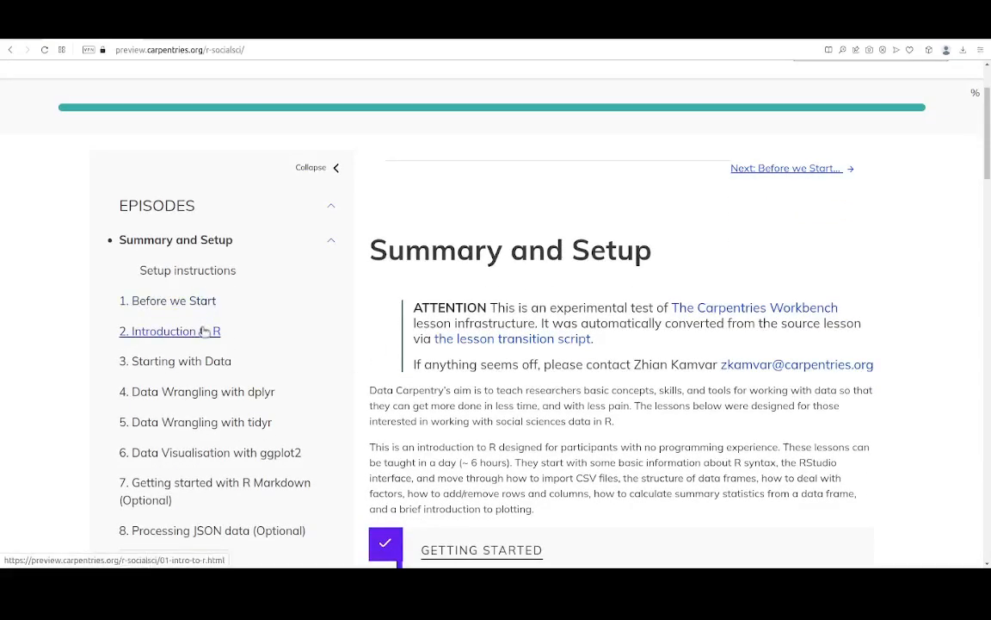
{"action": "left_click", "coordinate": [168, 331]}
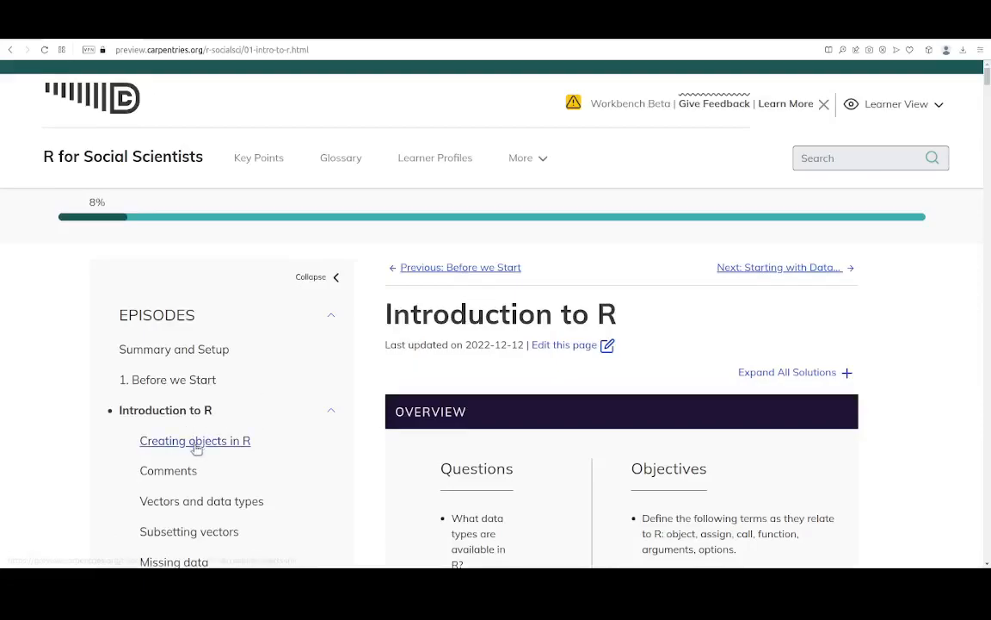
Jump to the Comments section, read its exercise and solution, then return to top.
{"action": "left_click", "coordinate": [169, 472]}
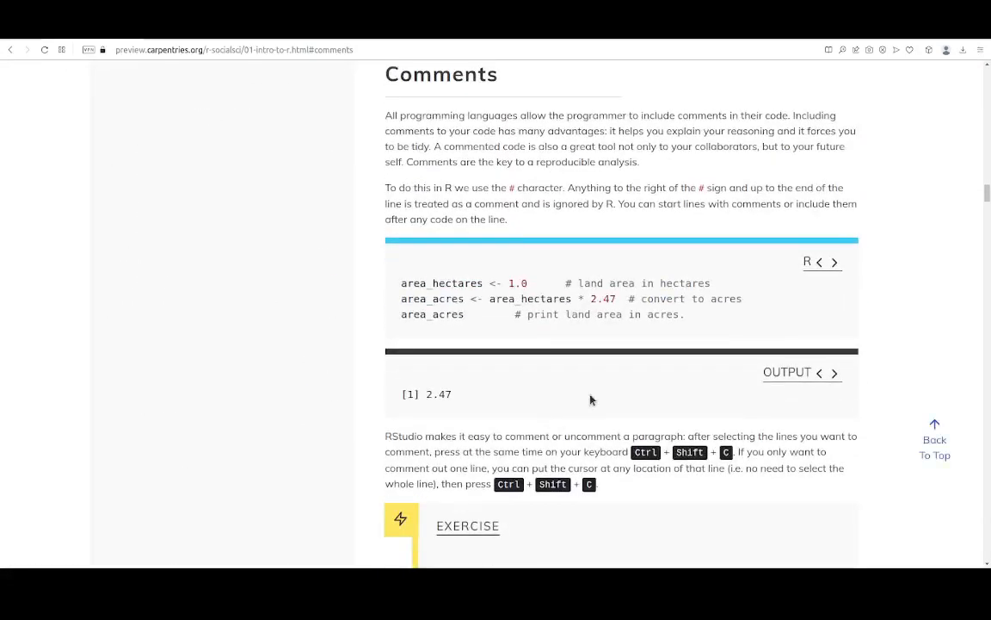
{"action": "scroll", "scroll_direction": "down", "scroll_amount": 3}
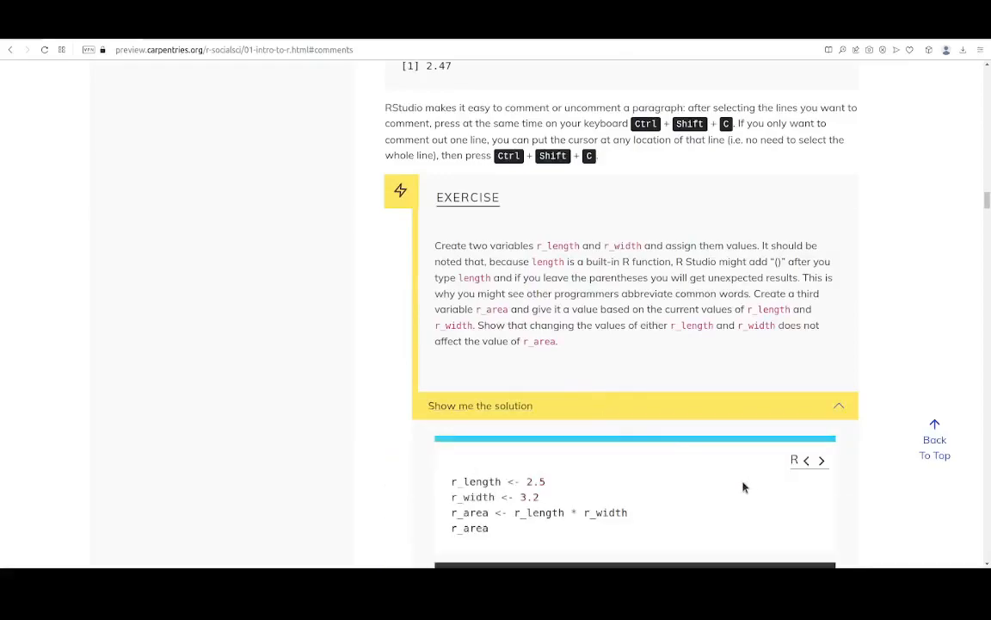
{"action": "scroll", "scroll_direction": "down", "scroll_amount": 3}
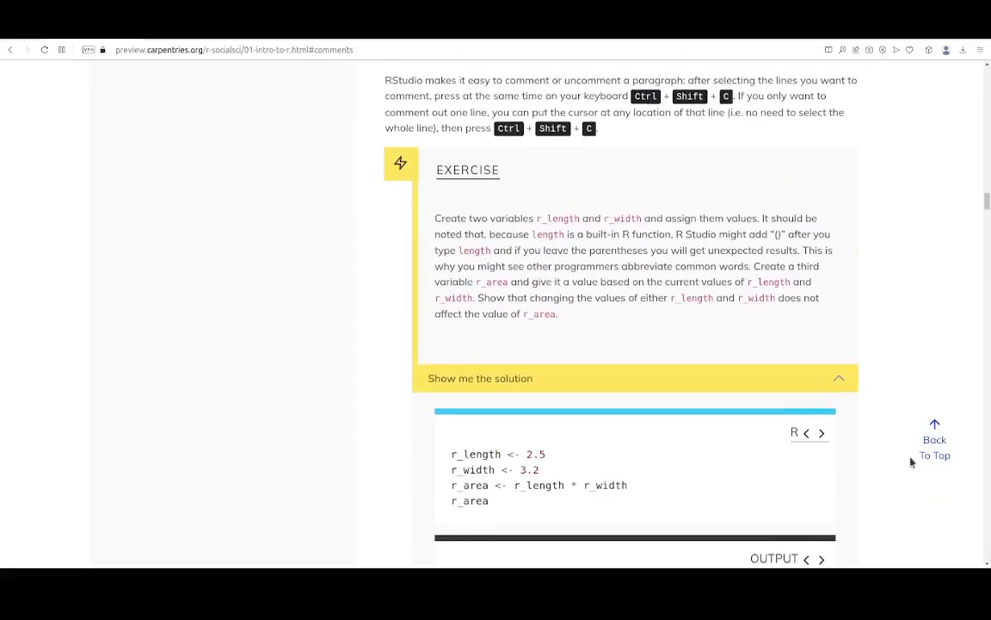
{"action": "mouse_move", "coordinate": [935, 441]}
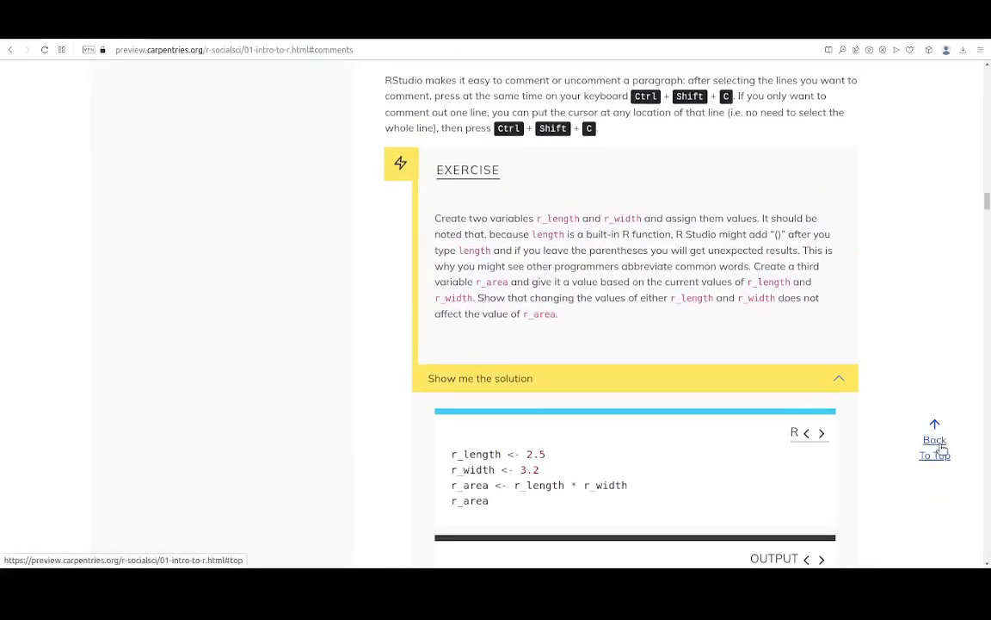
{"action": "left_click", "coordinate": [934, 447]}
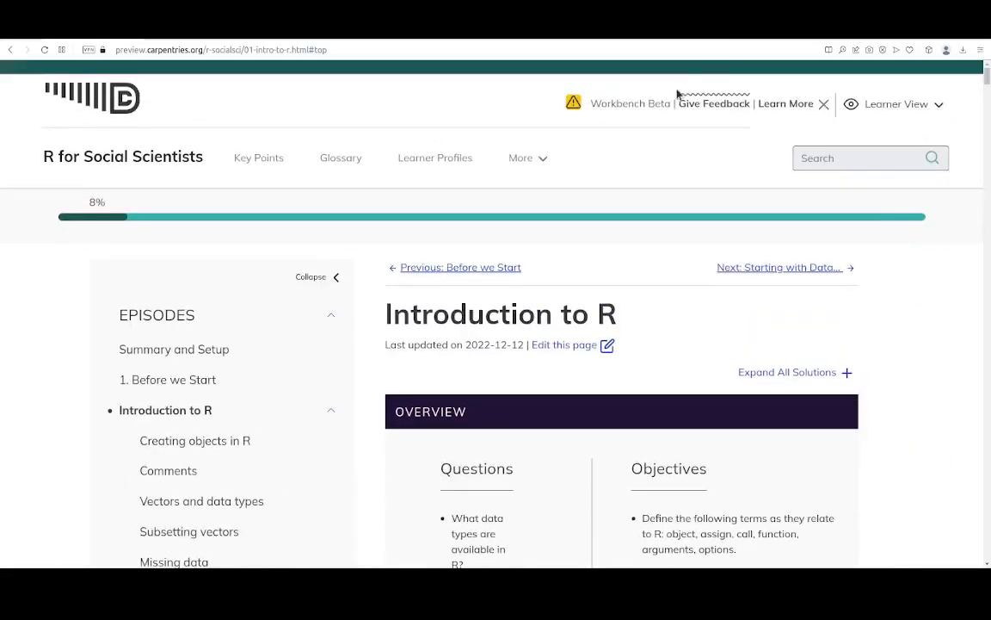
Start the Give Feedback survey from the beta banner, loading the Typeform form.
{"action": "left_click", "coordinate": [714, 103]}
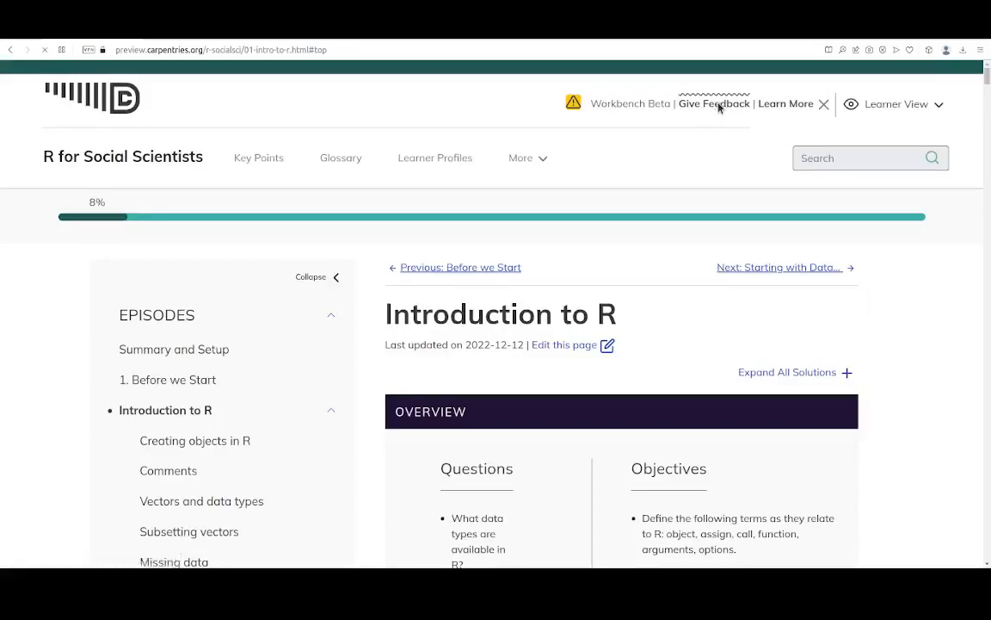
{"action": "left_click", "coordinate": [714, 103]}
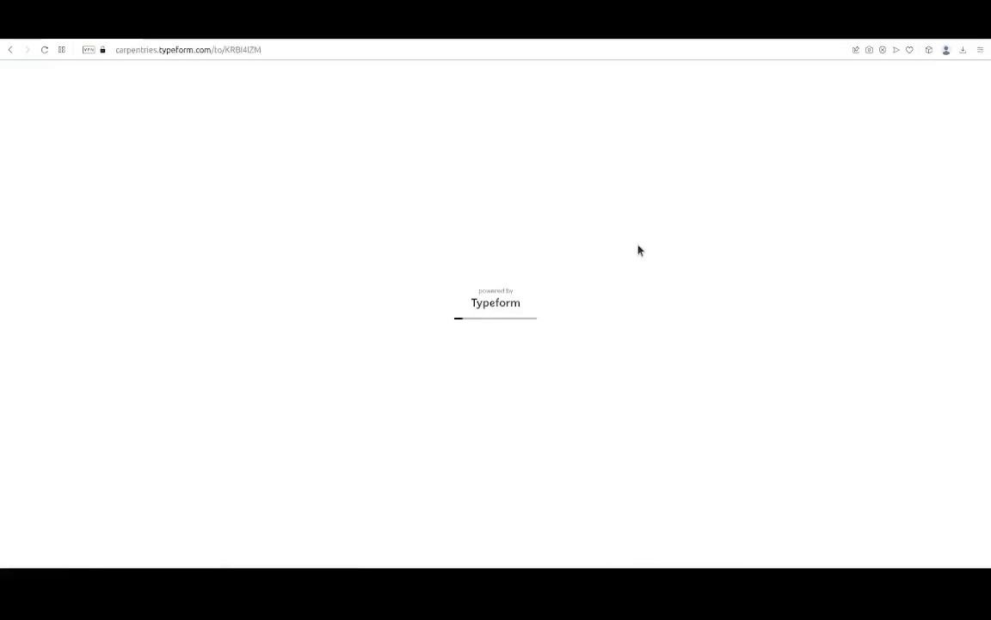